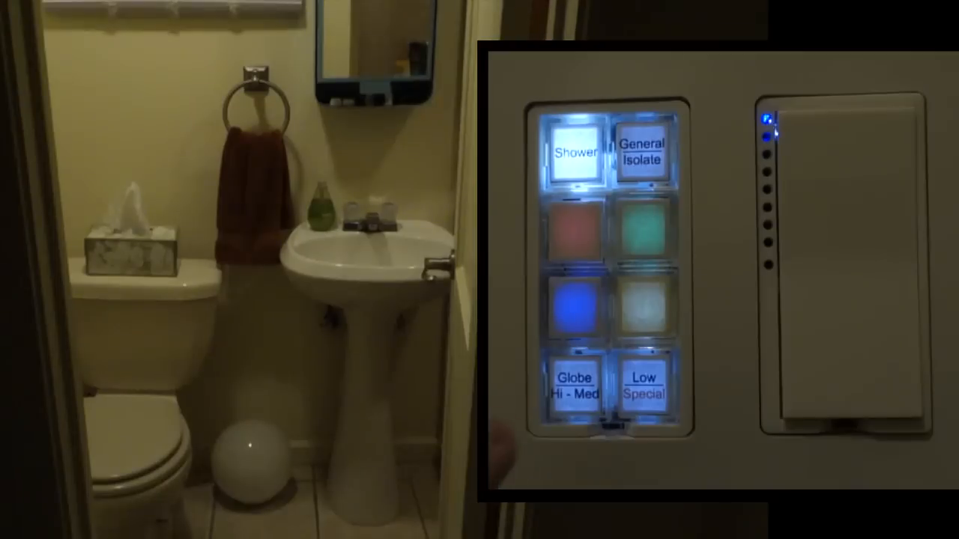
- Slide the Bath Globe brightness slider in the Lights list to about two-thirds
click(575, 384)
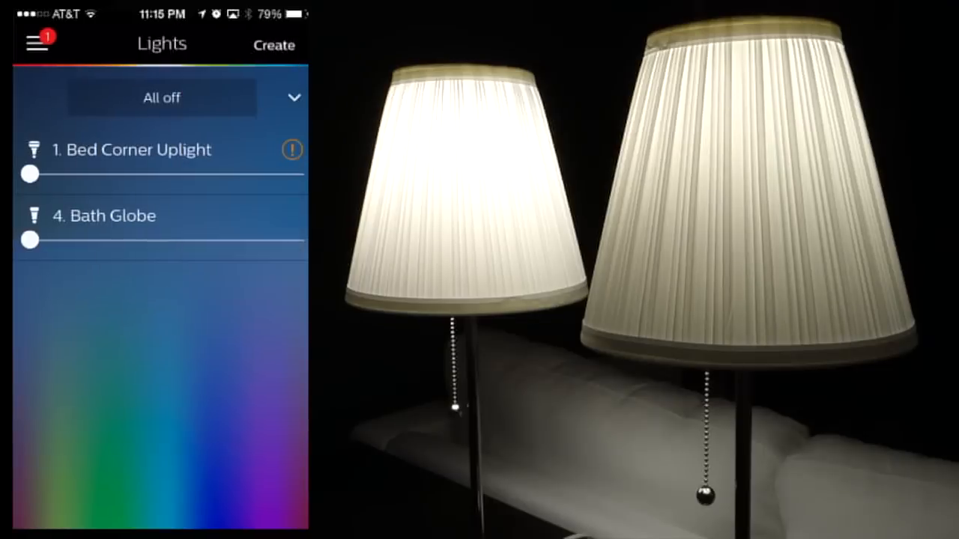
drag(30, 239, 209, 239)
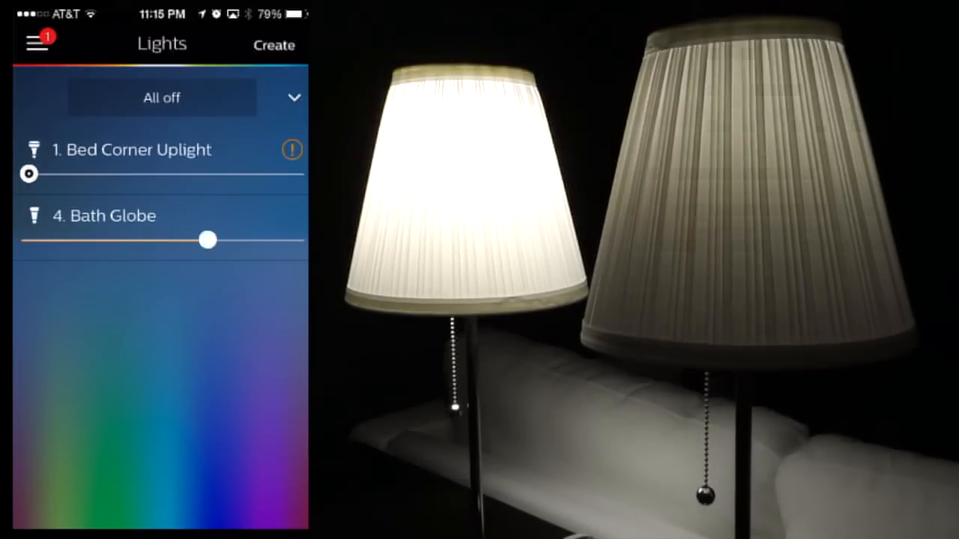
click(105, 216)
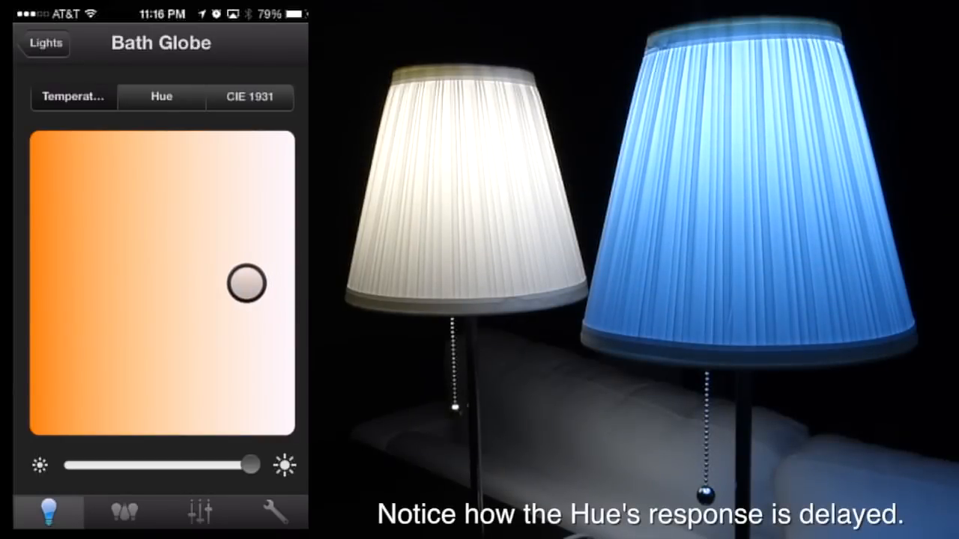